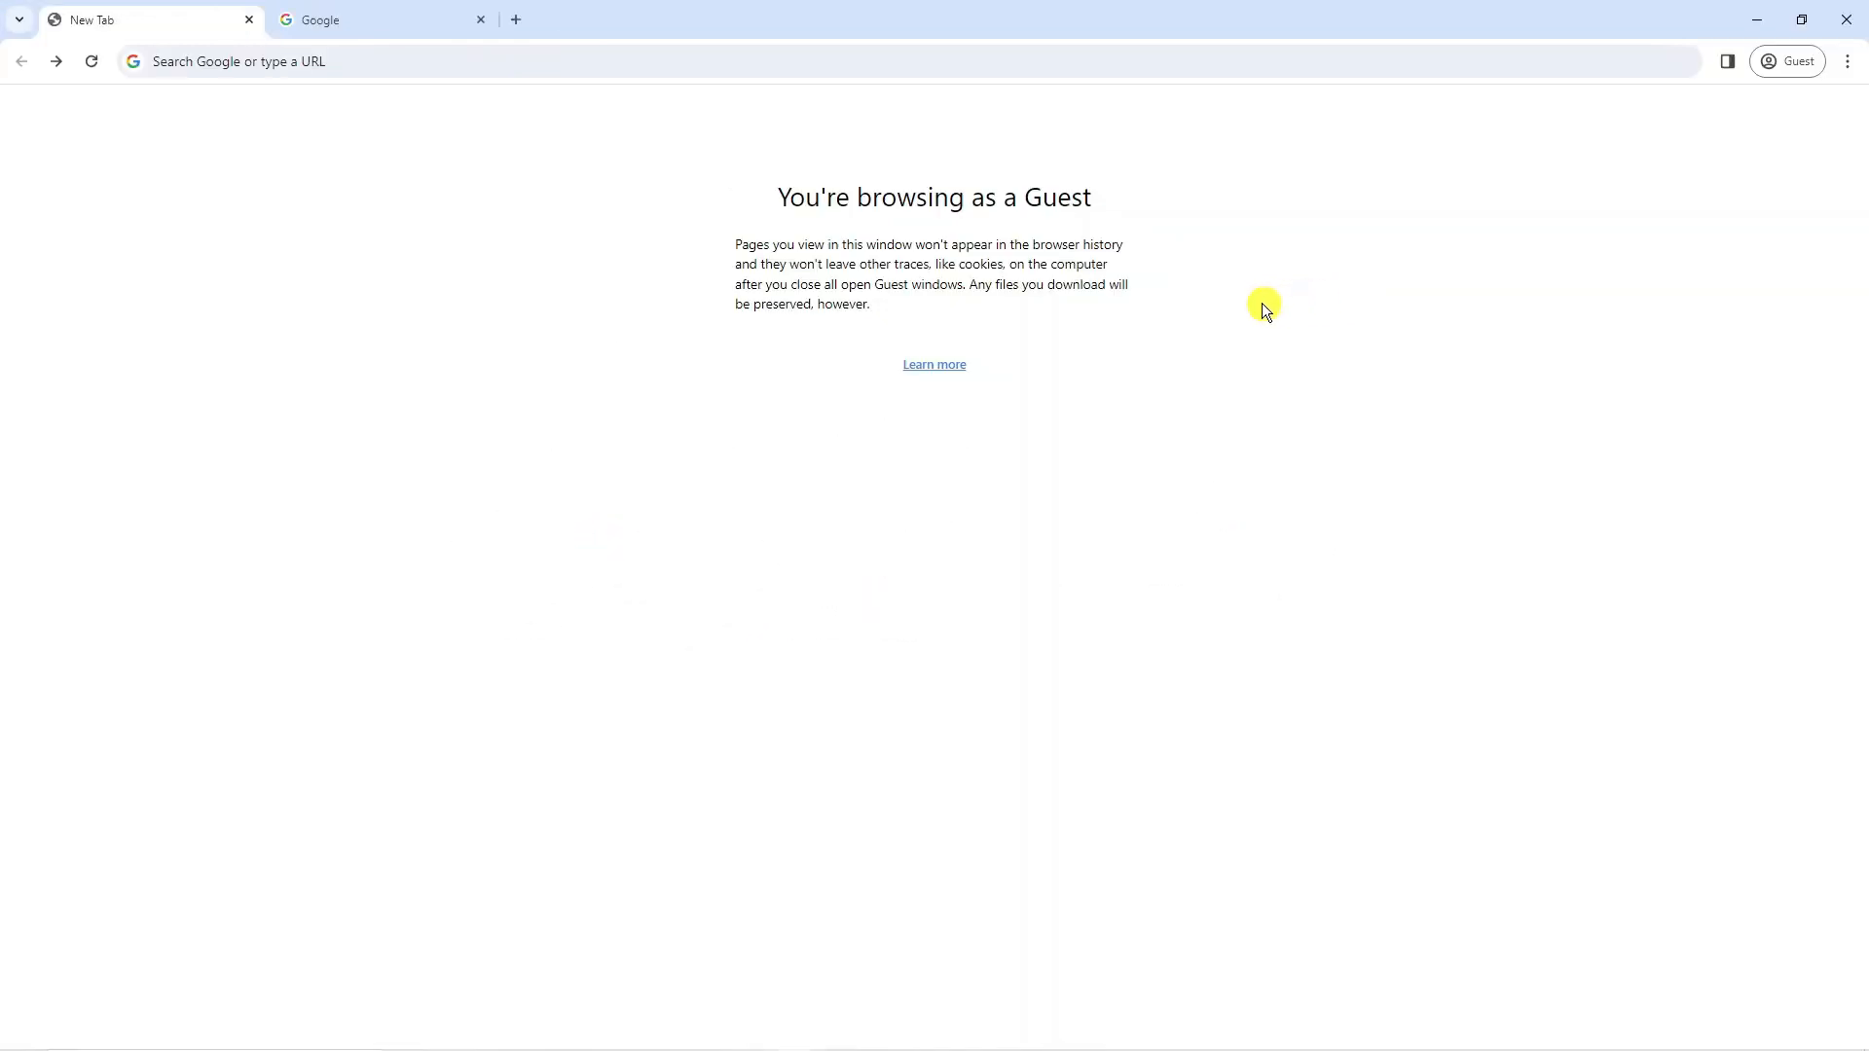
pyautogui.moveTo(788, 204)
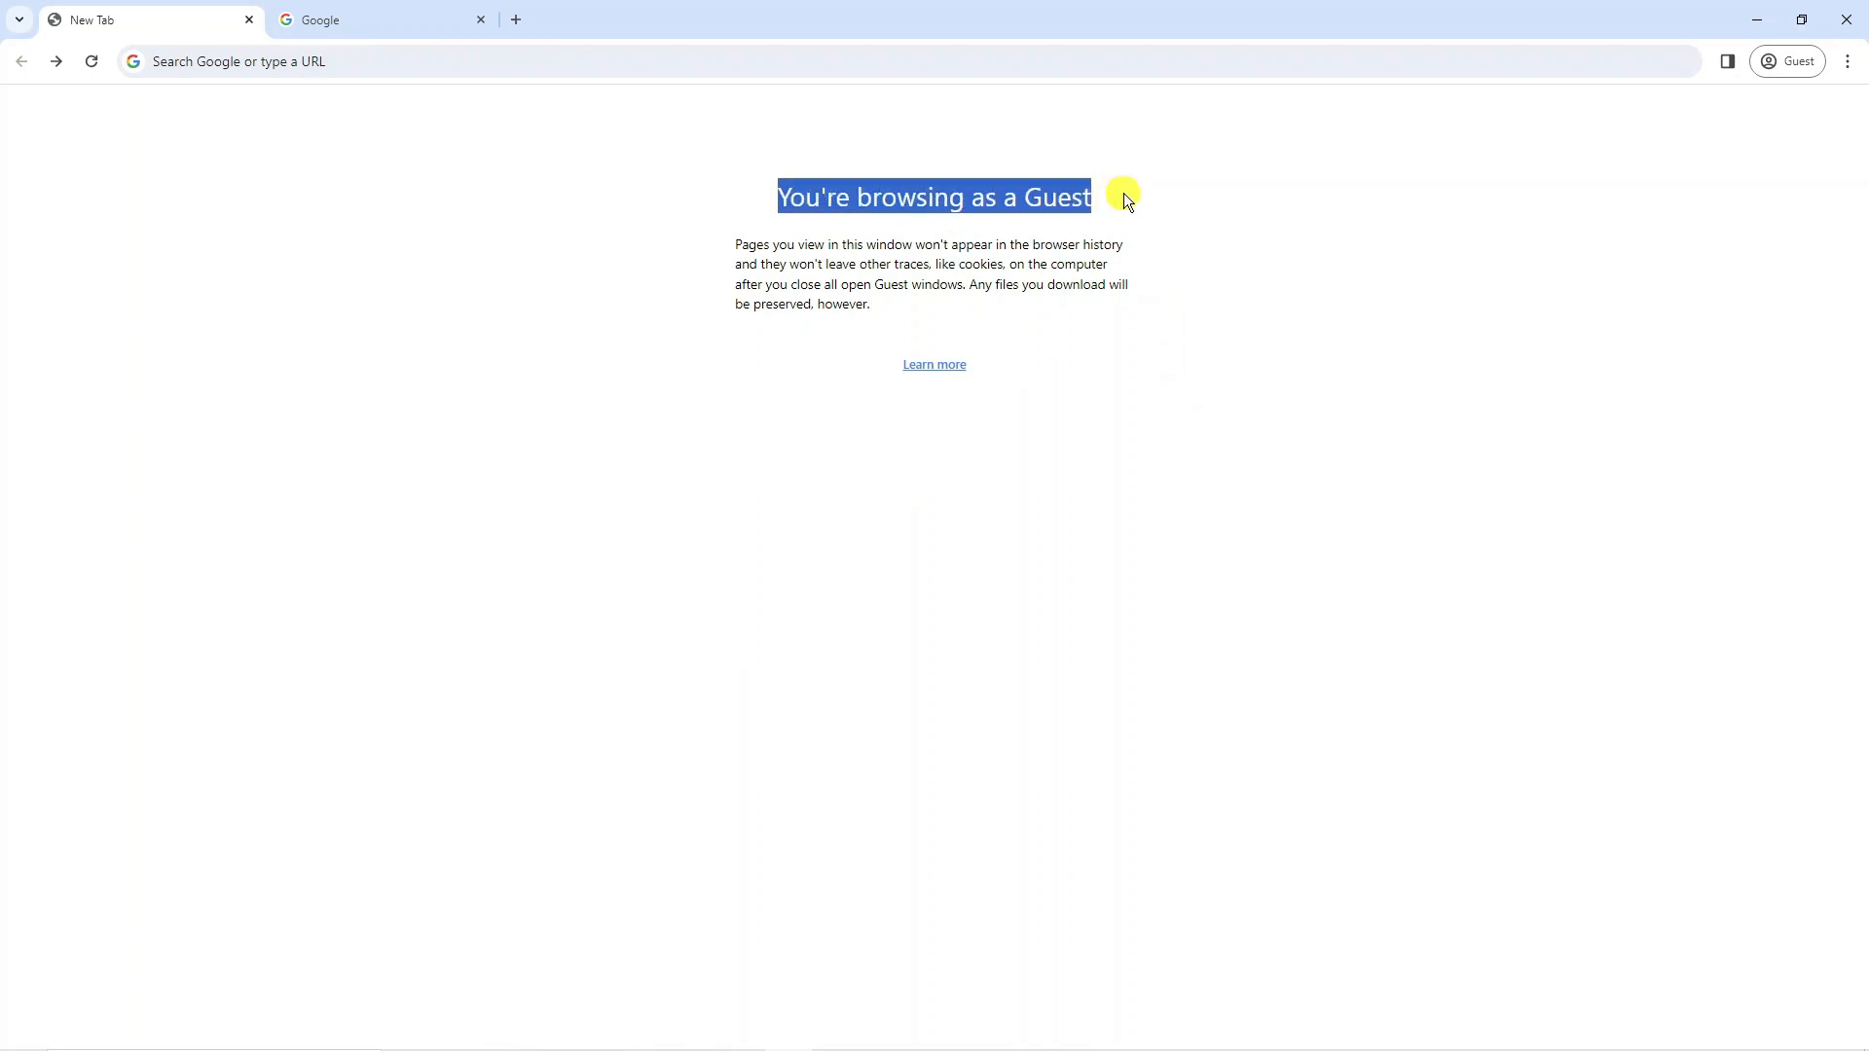
# Bring up the google.com tab in the guest window and show Chrome's main menu
pyautogui.click(754, 245)
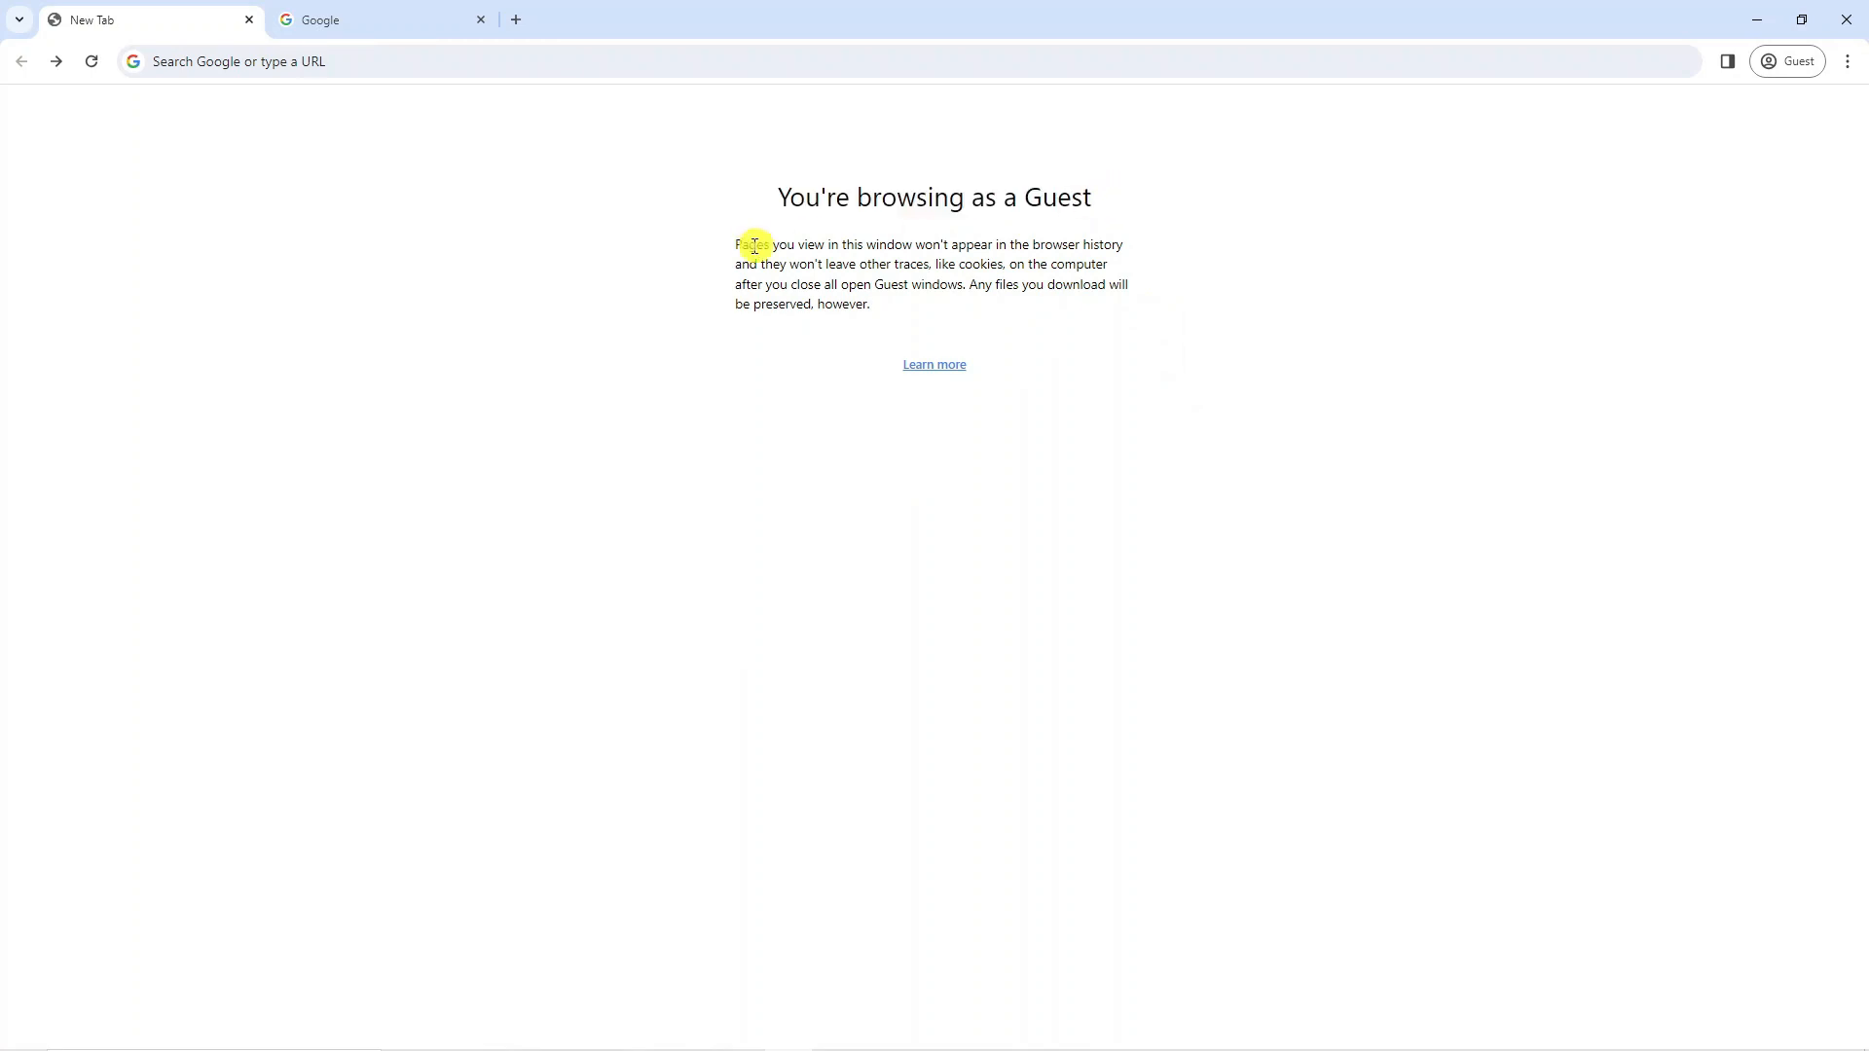
pyautogui.moveTo(1151, 236)
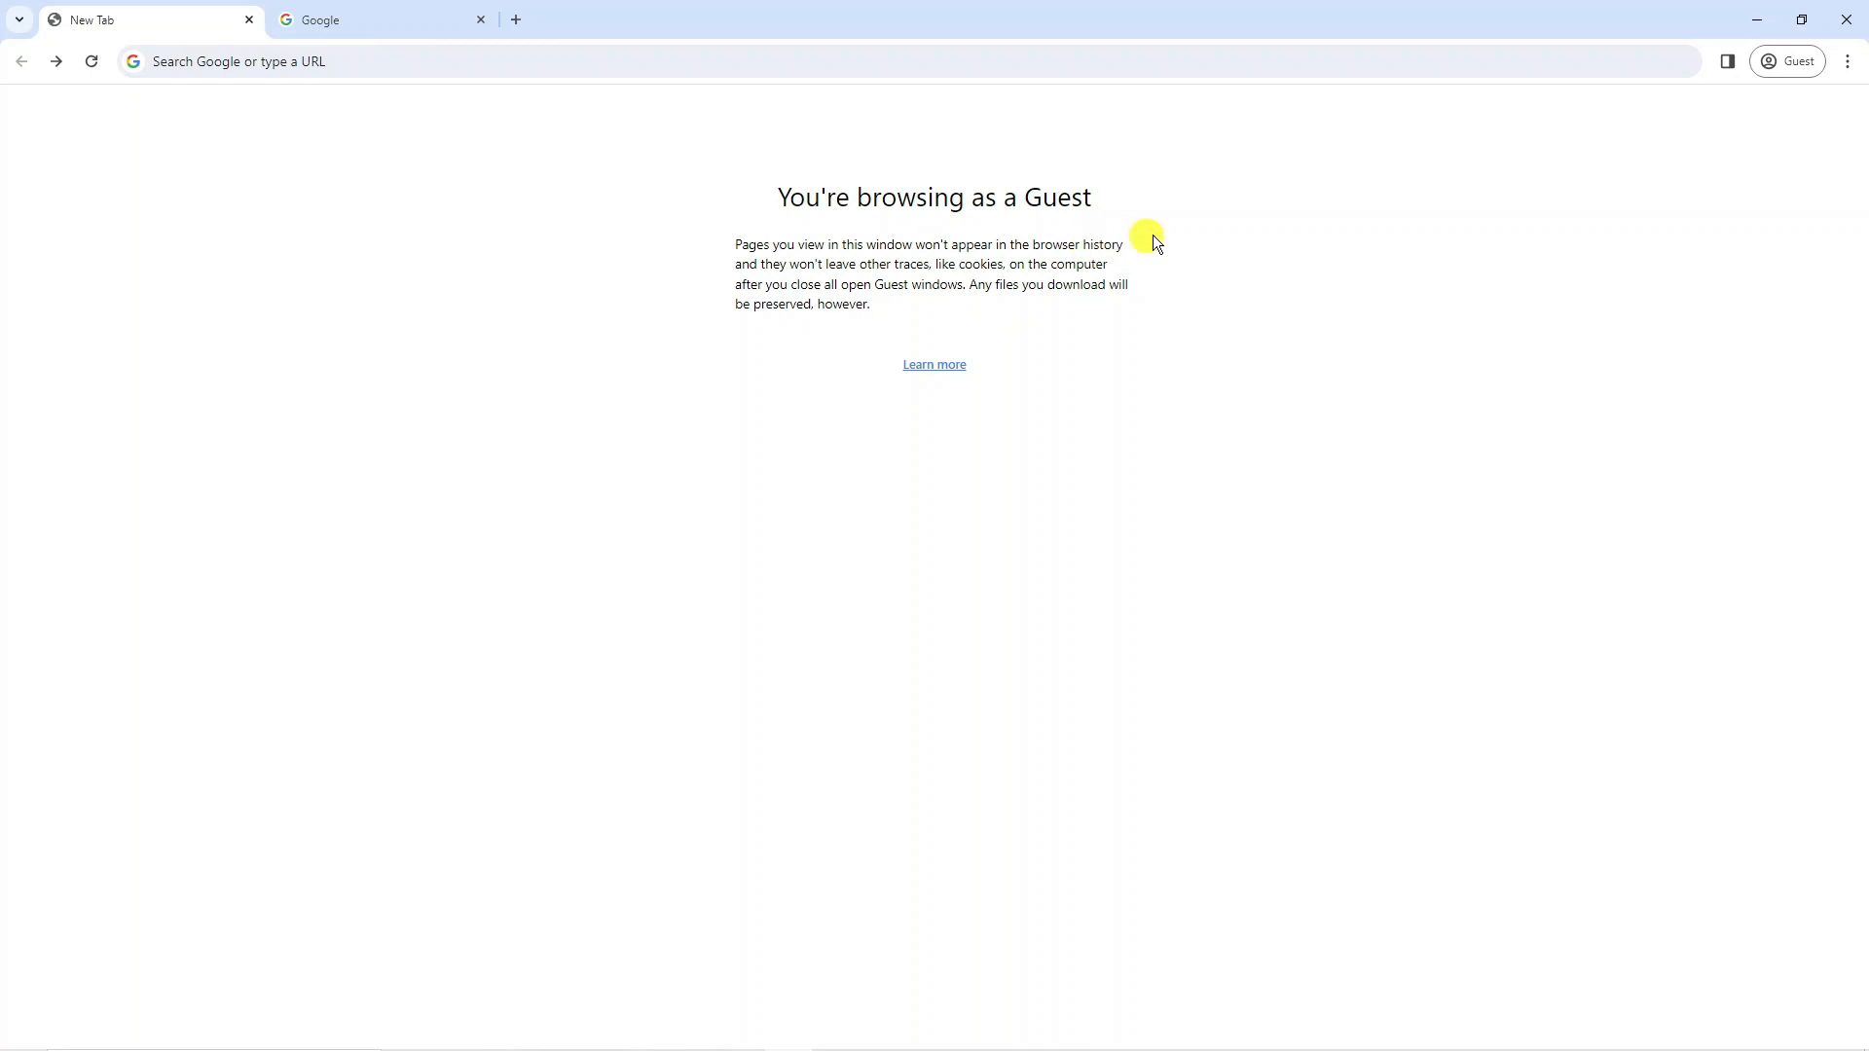
pyautogui.moveTo(773, 236)
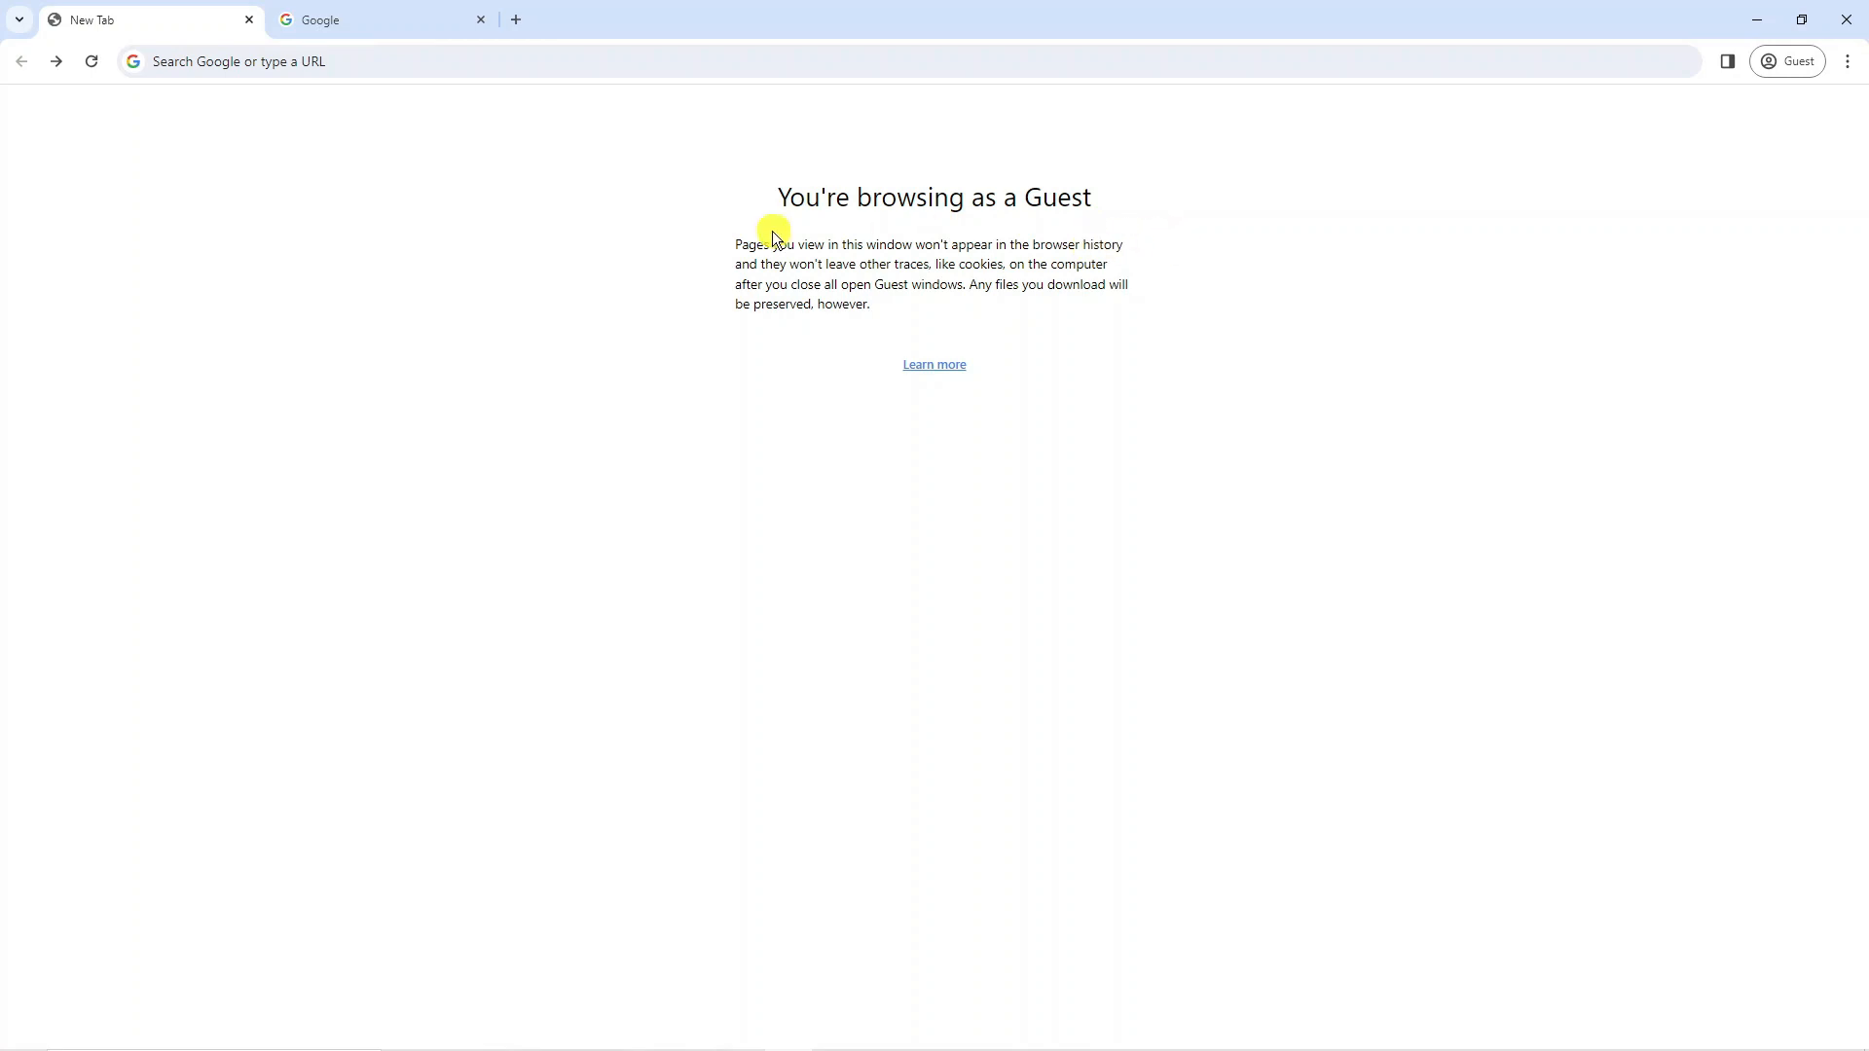
pyautogui.moveTo(1102, 263)
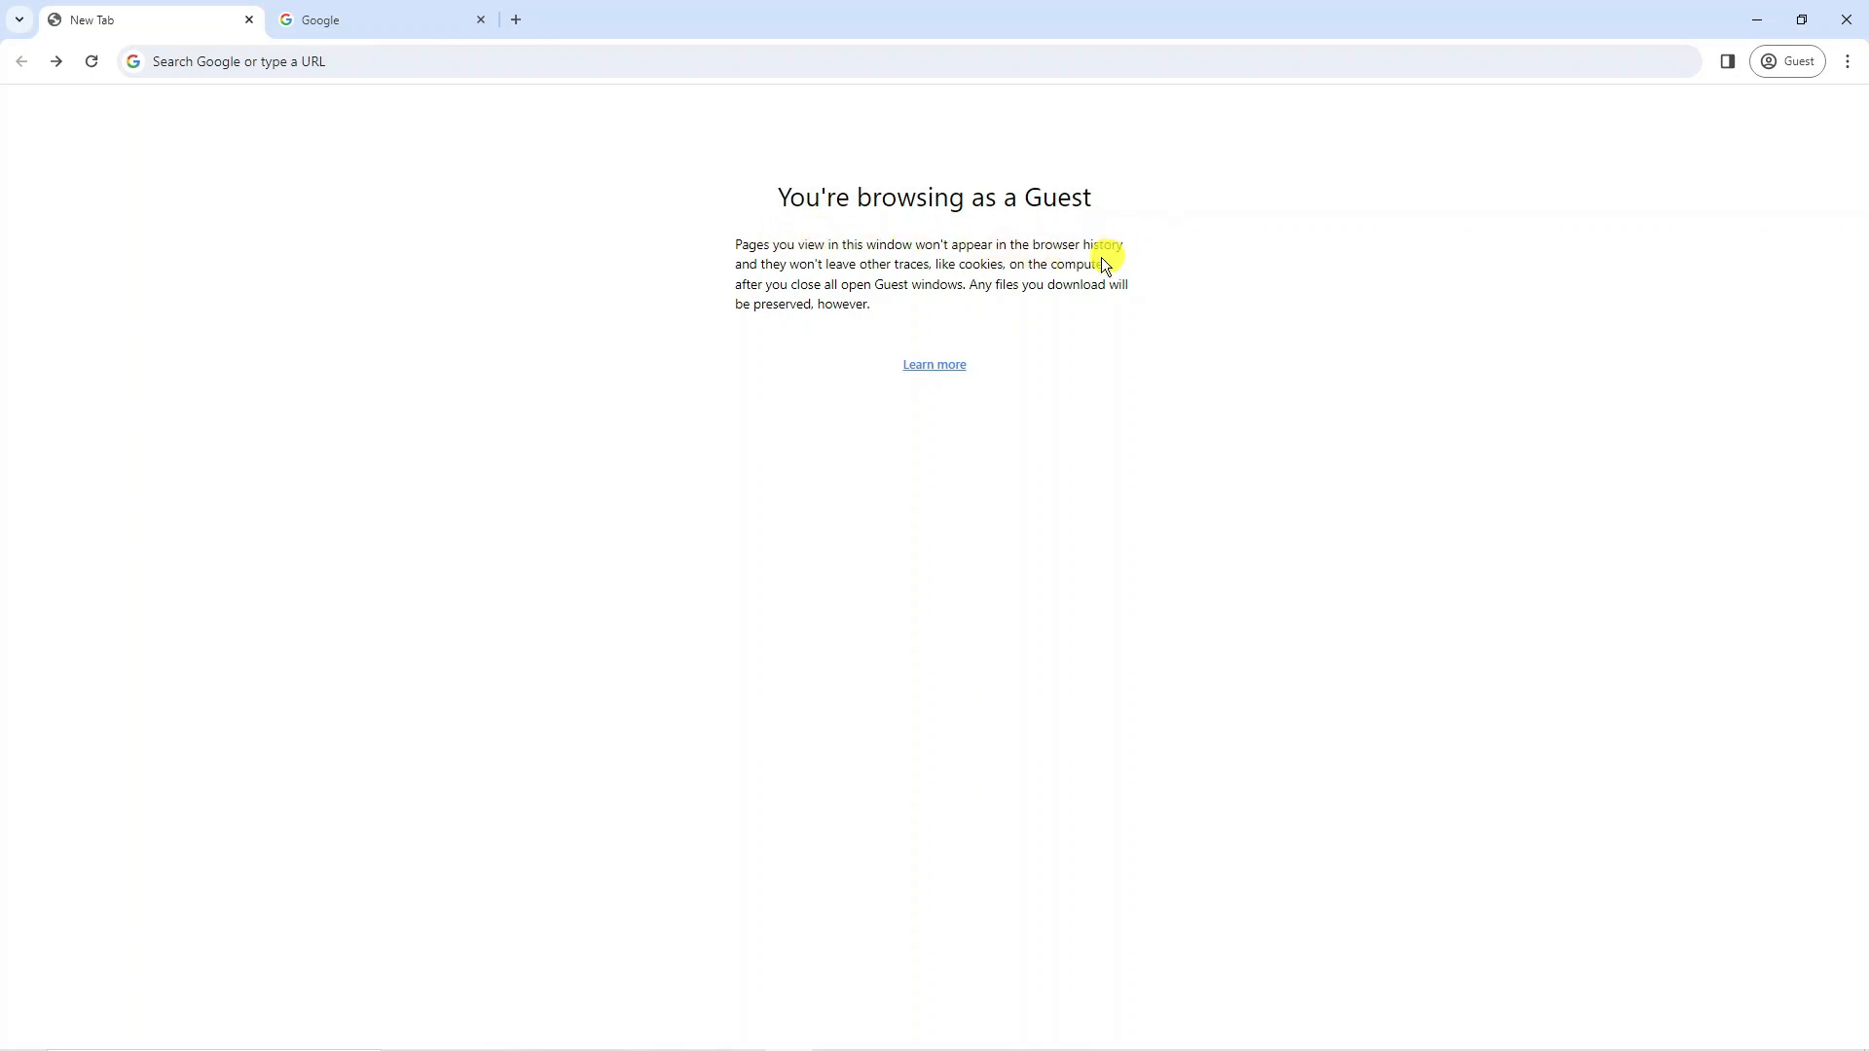
pyautogui.moveTo(964, 291)
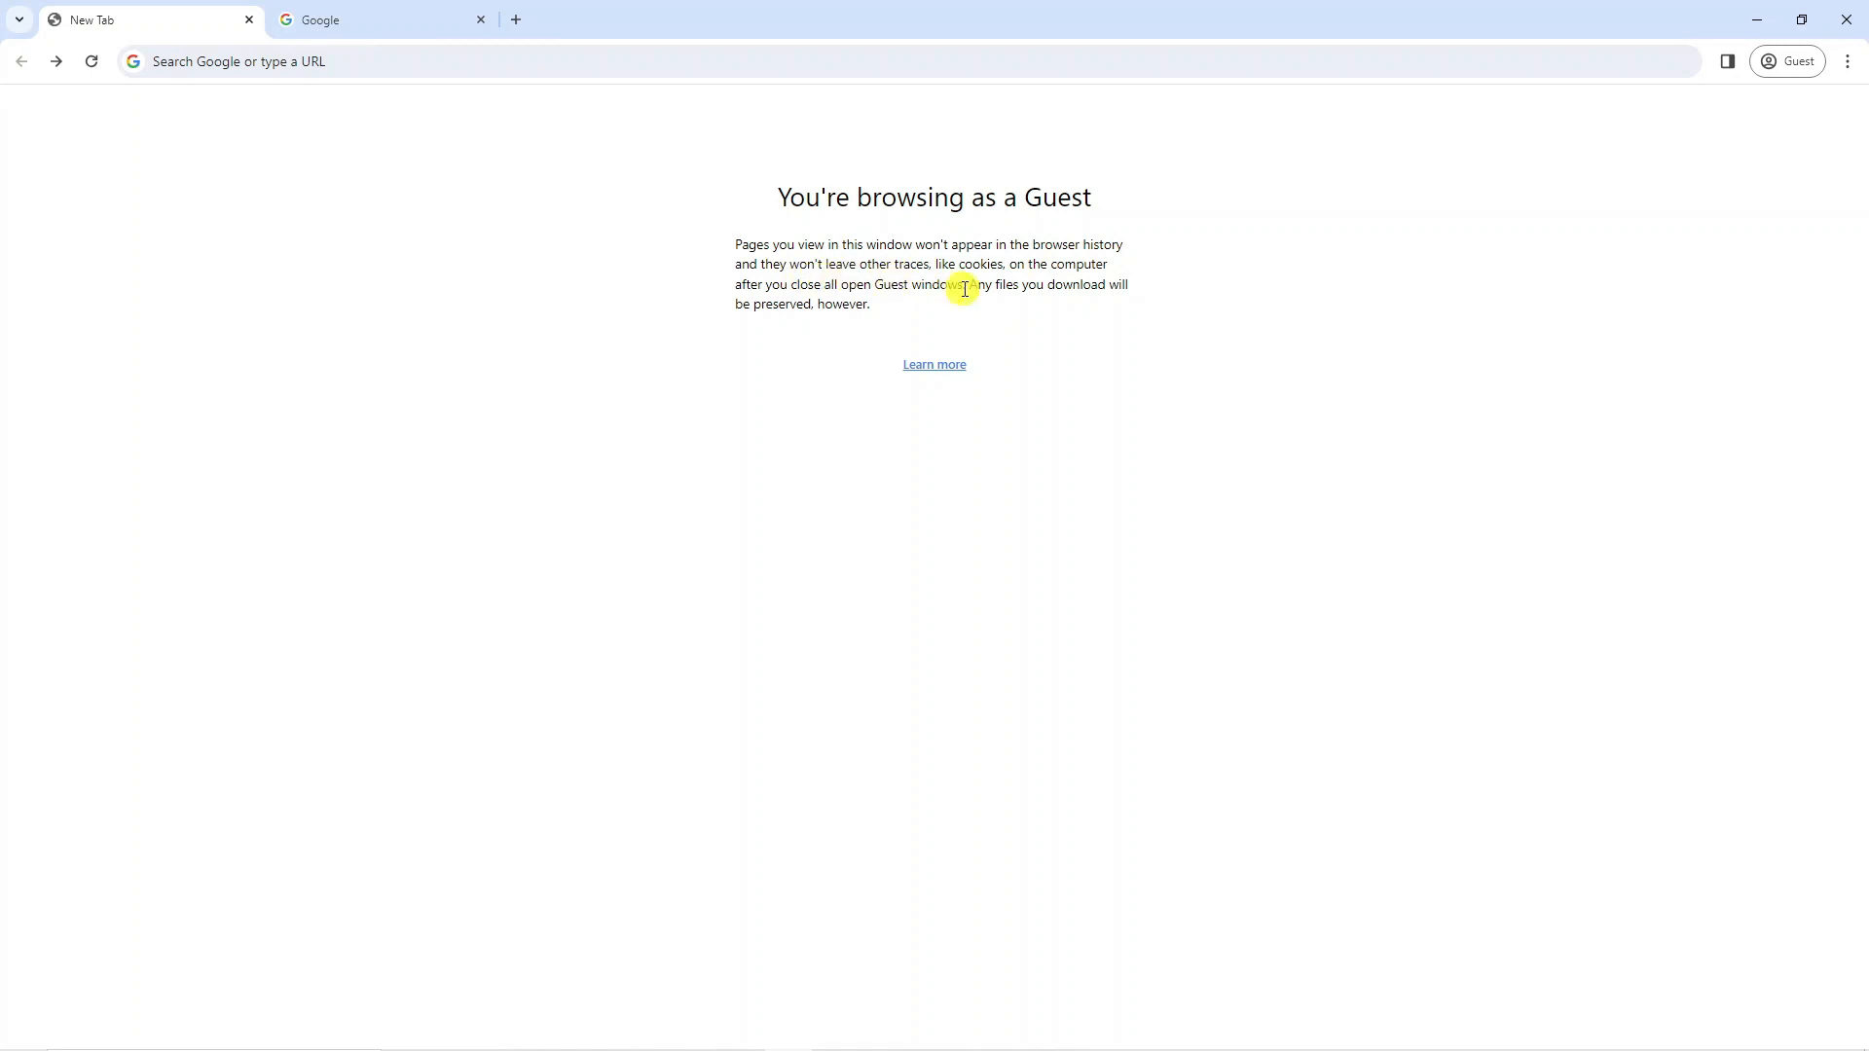
pyautogui.moveTo(1098, 289)
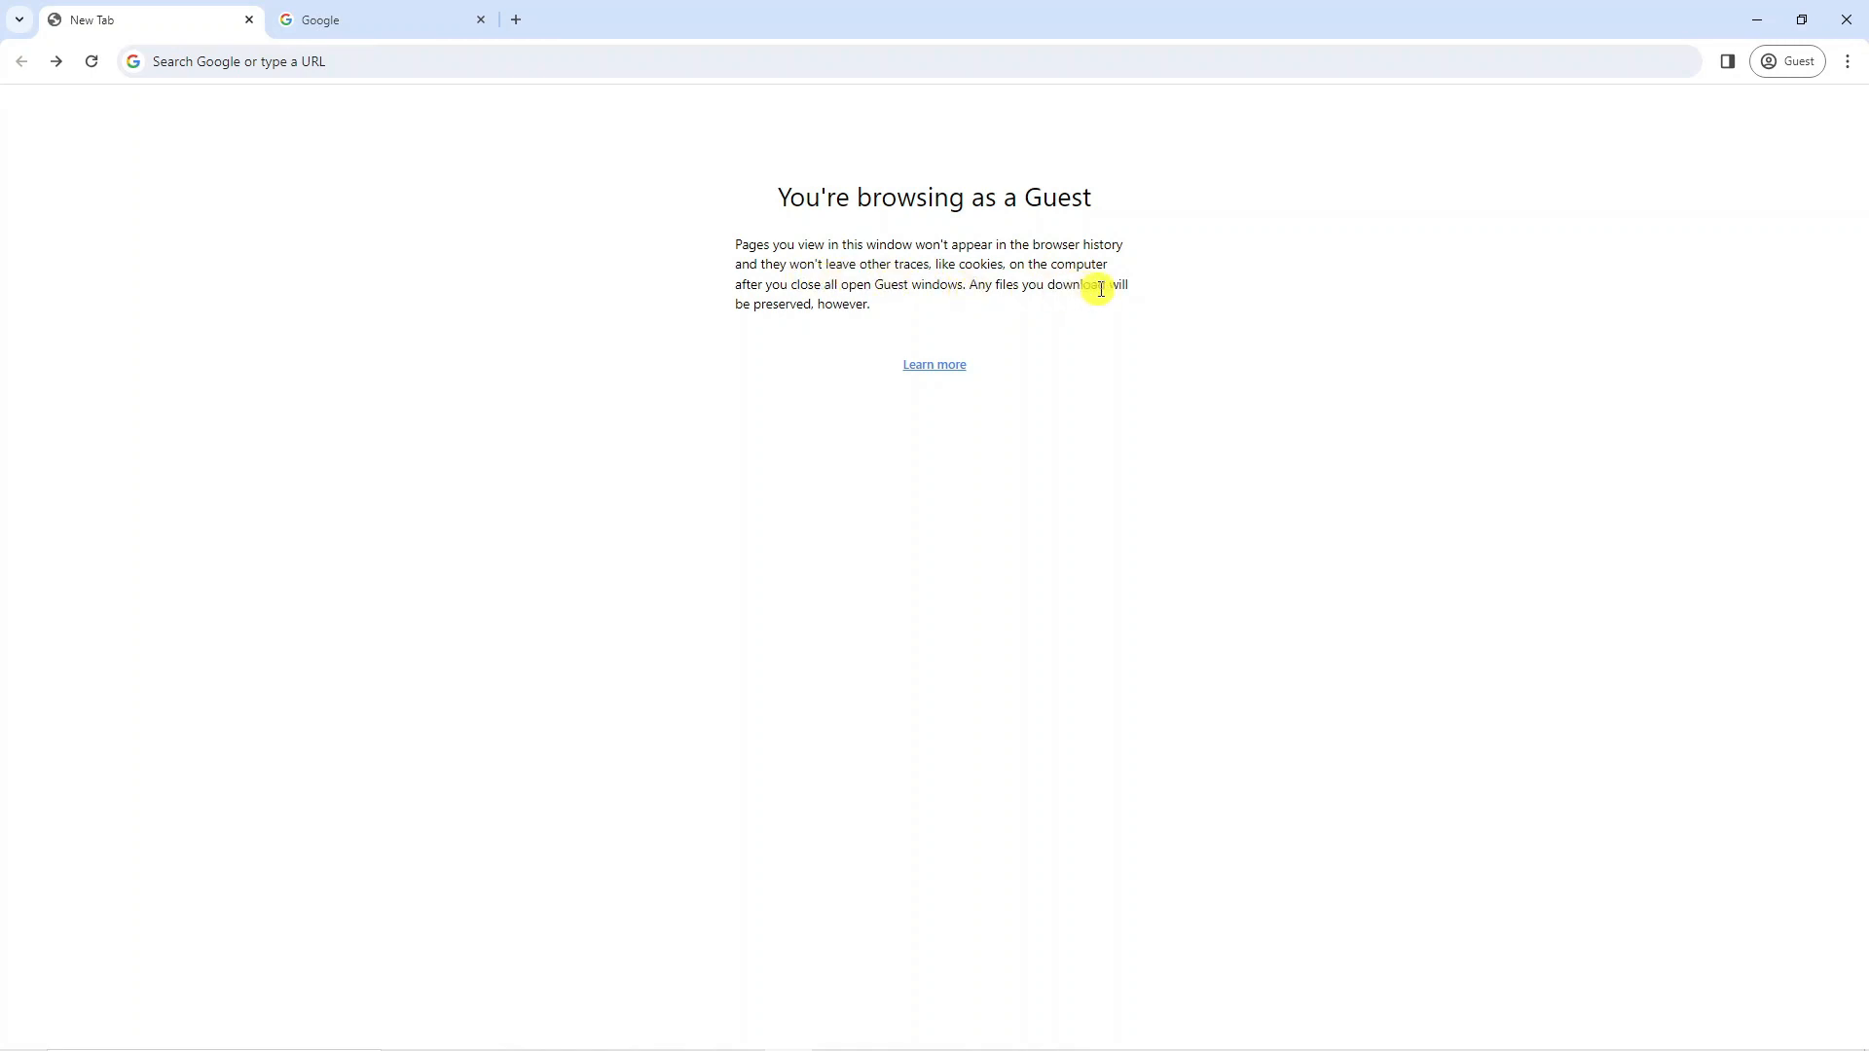
pyautogui.moveTo(899, 331)
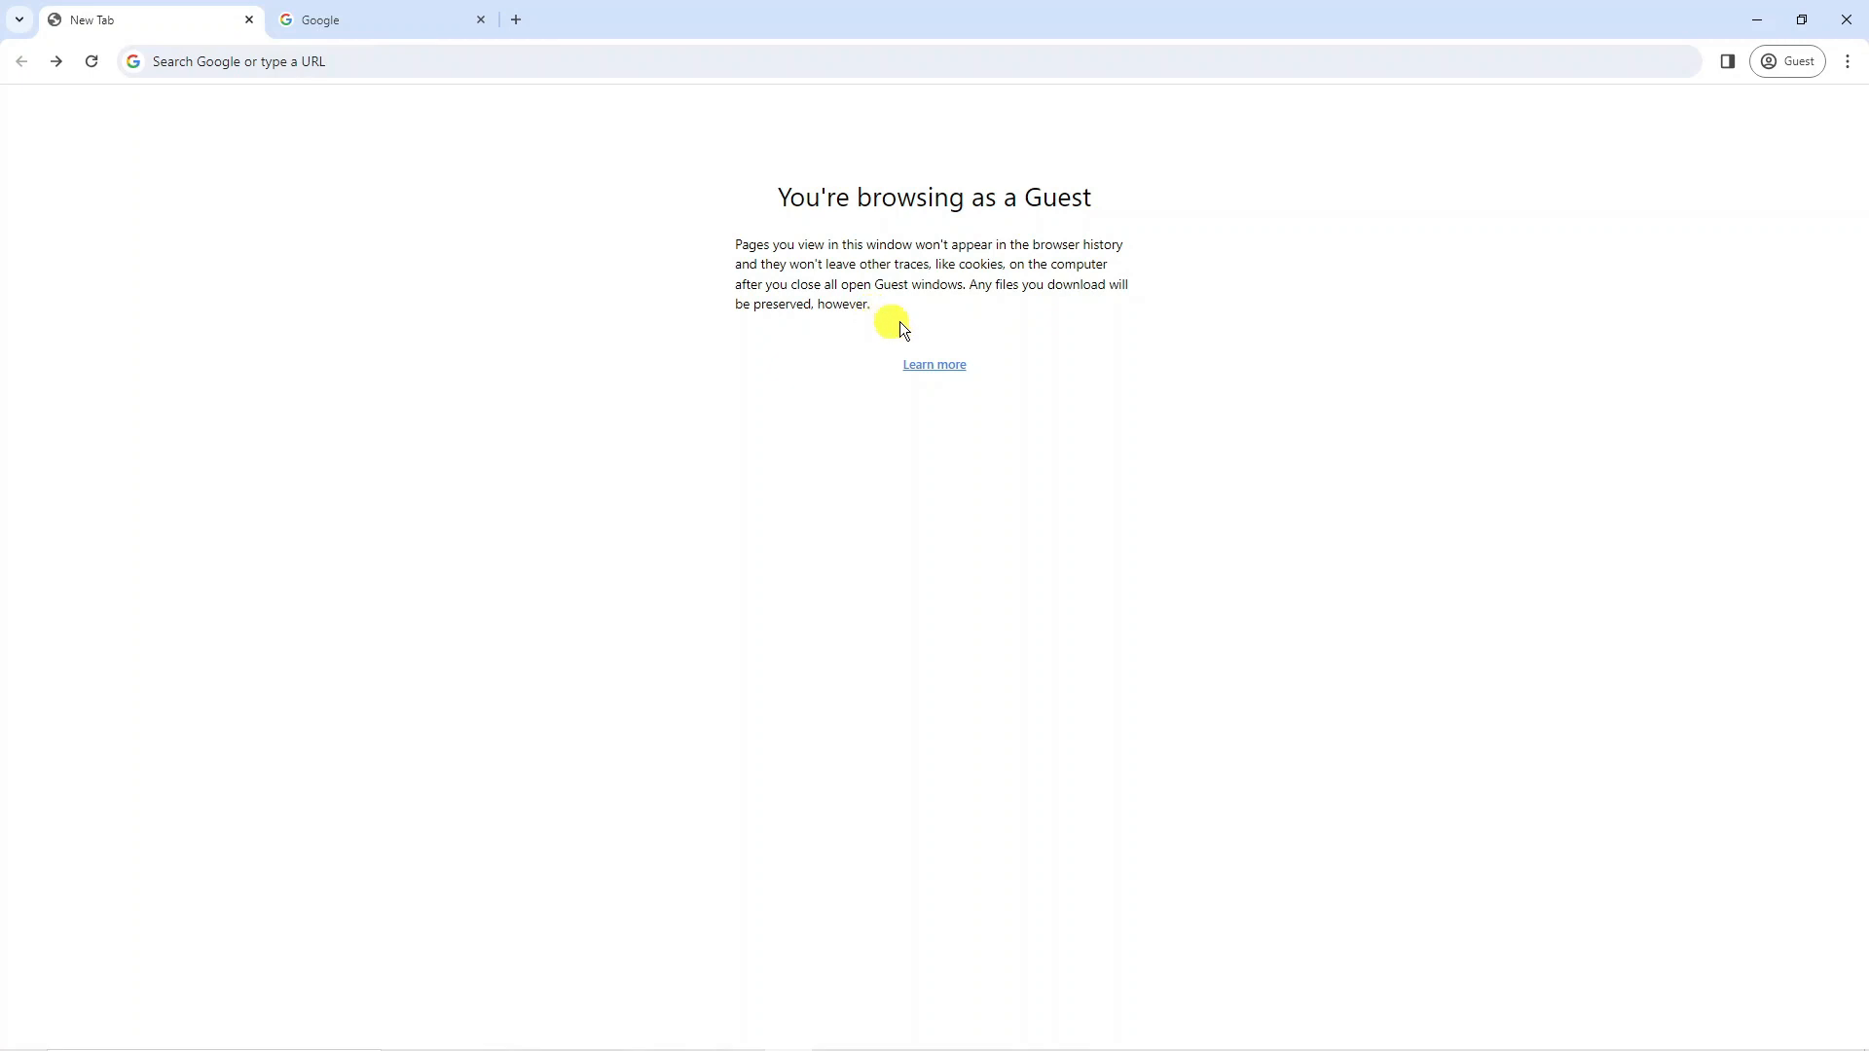
pyautogui.moveTo(1054, 331)
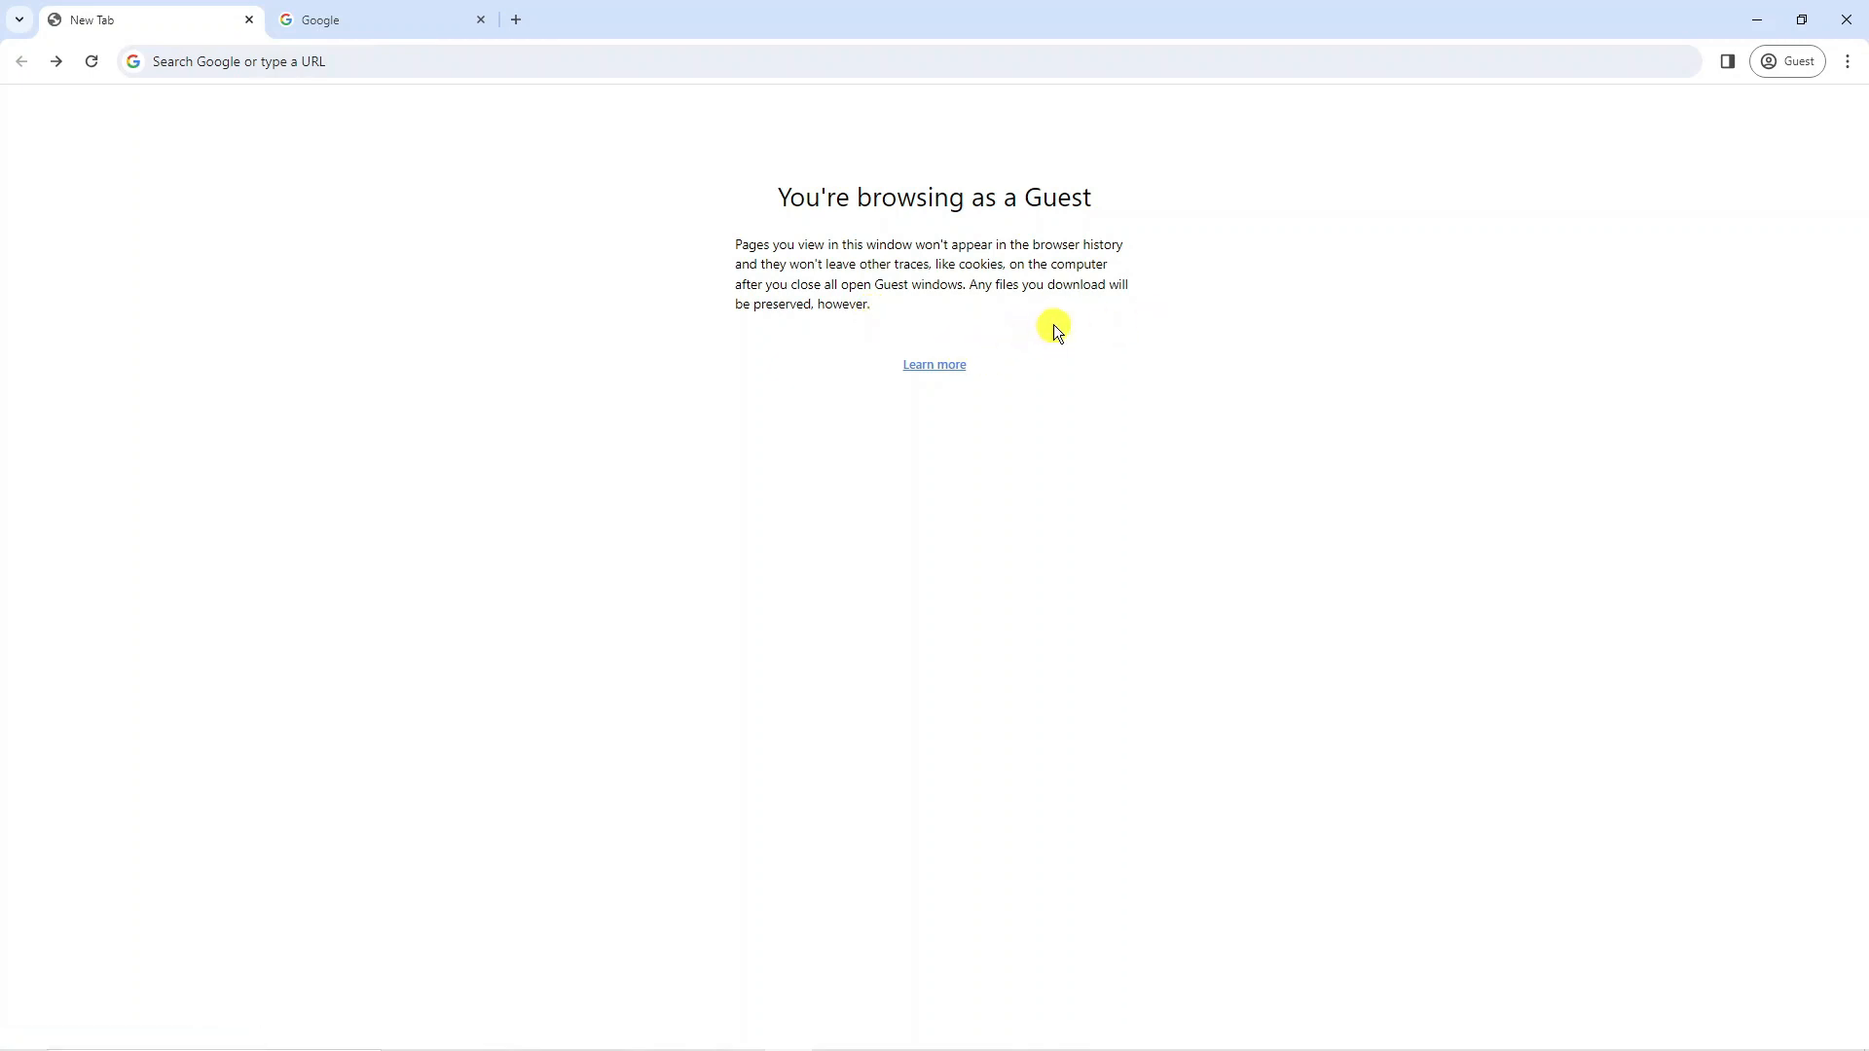
pyautogui.moveTo(435, 195)
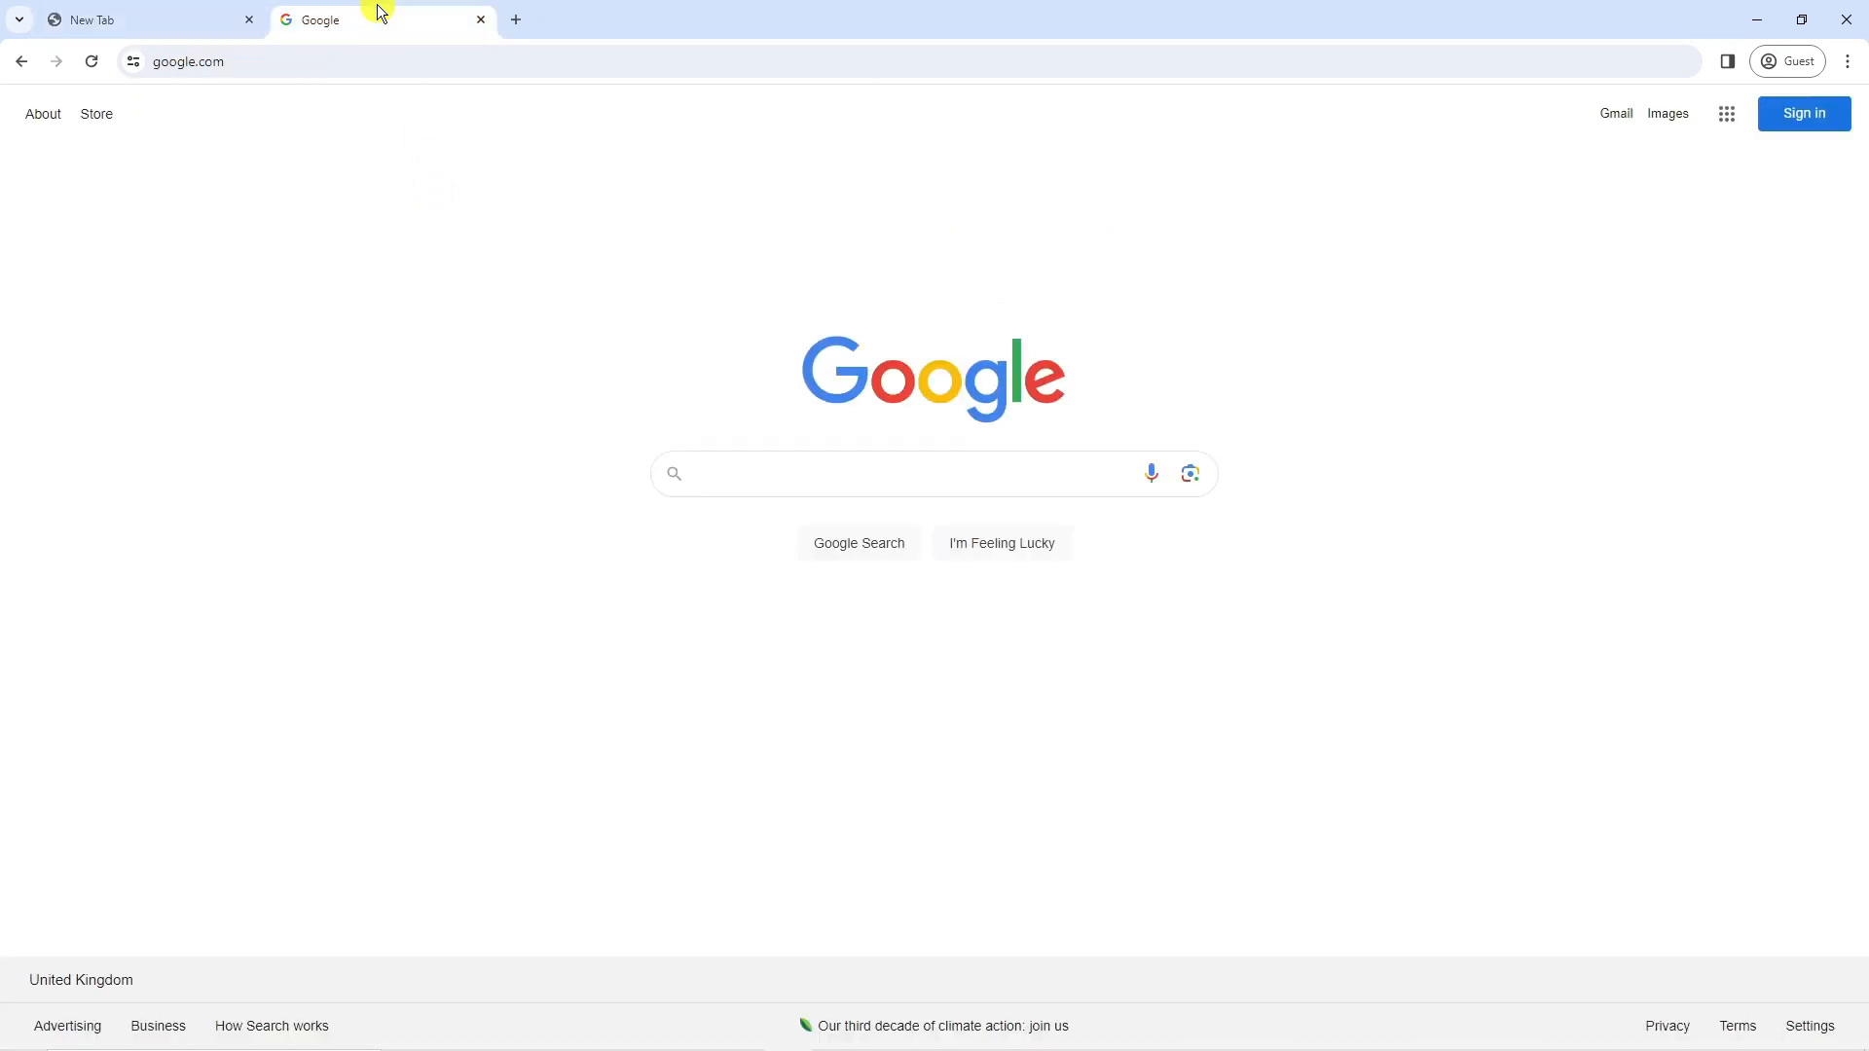
pyautogui.moveTo(997, 208)
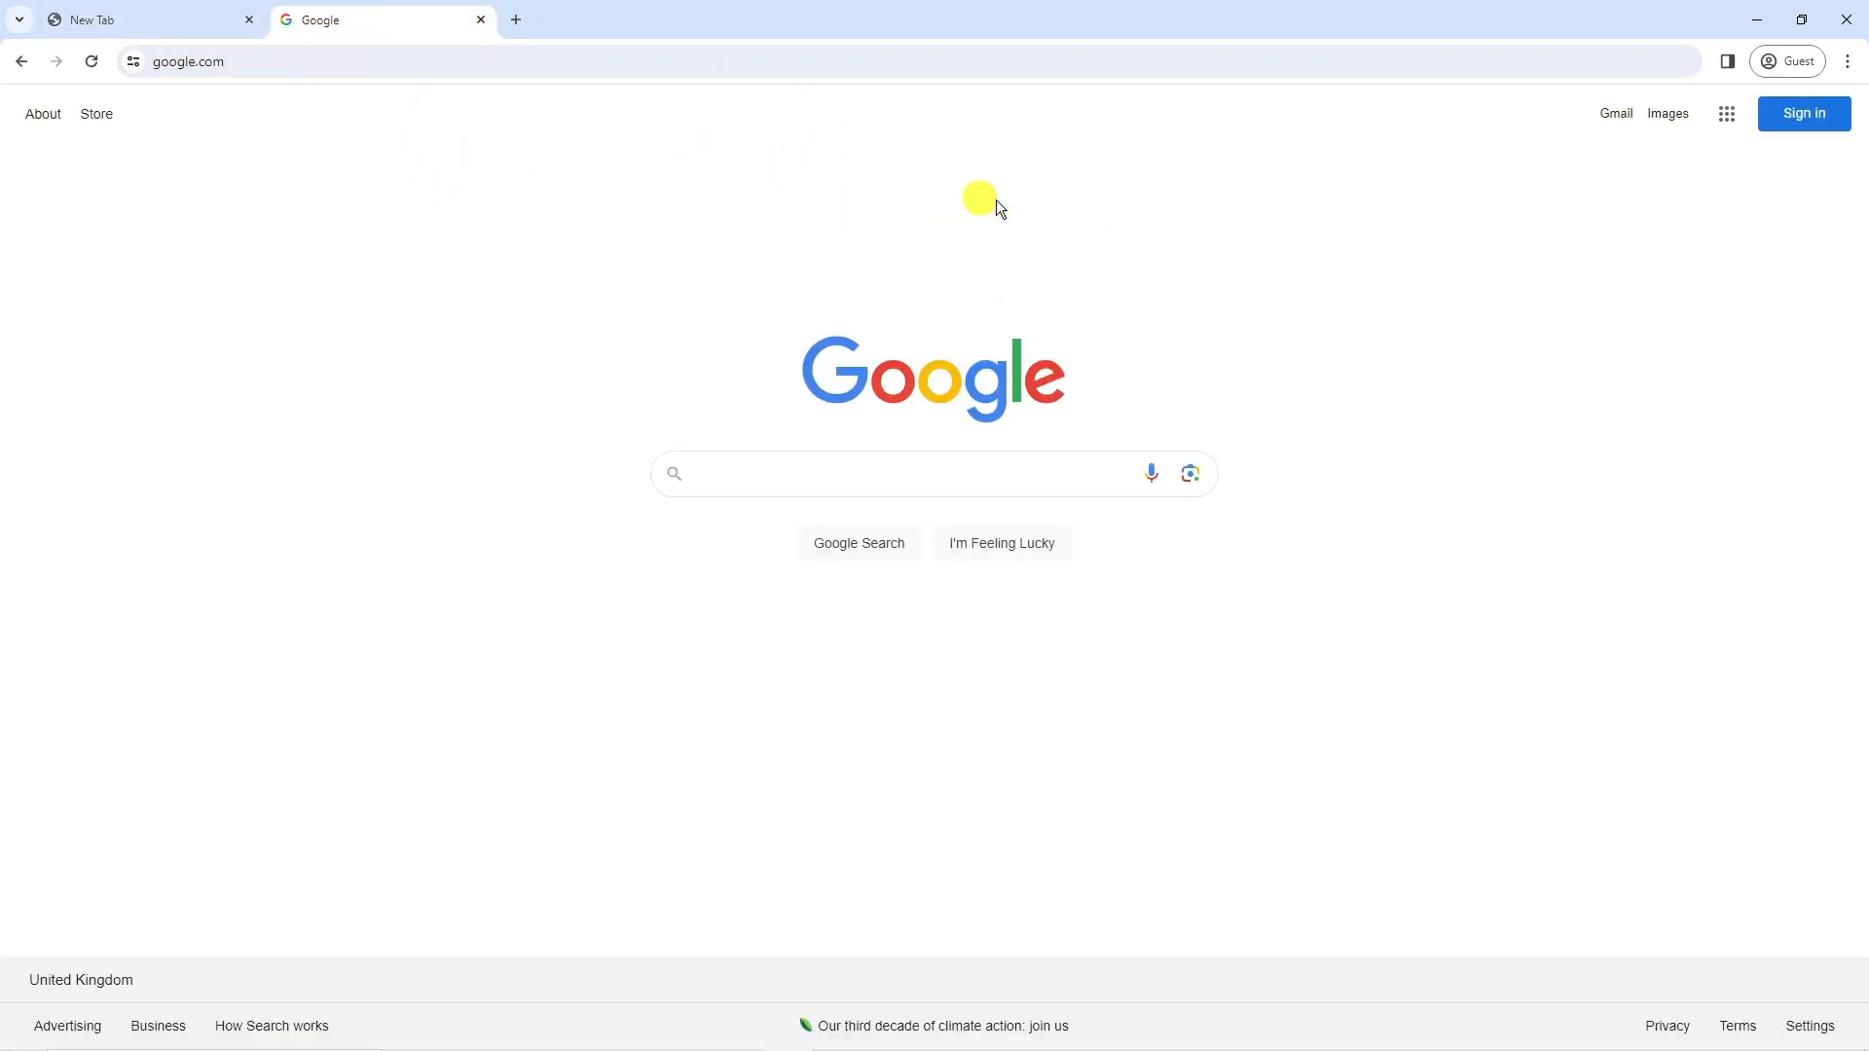
pyautogui.moveTo(1618, 143)
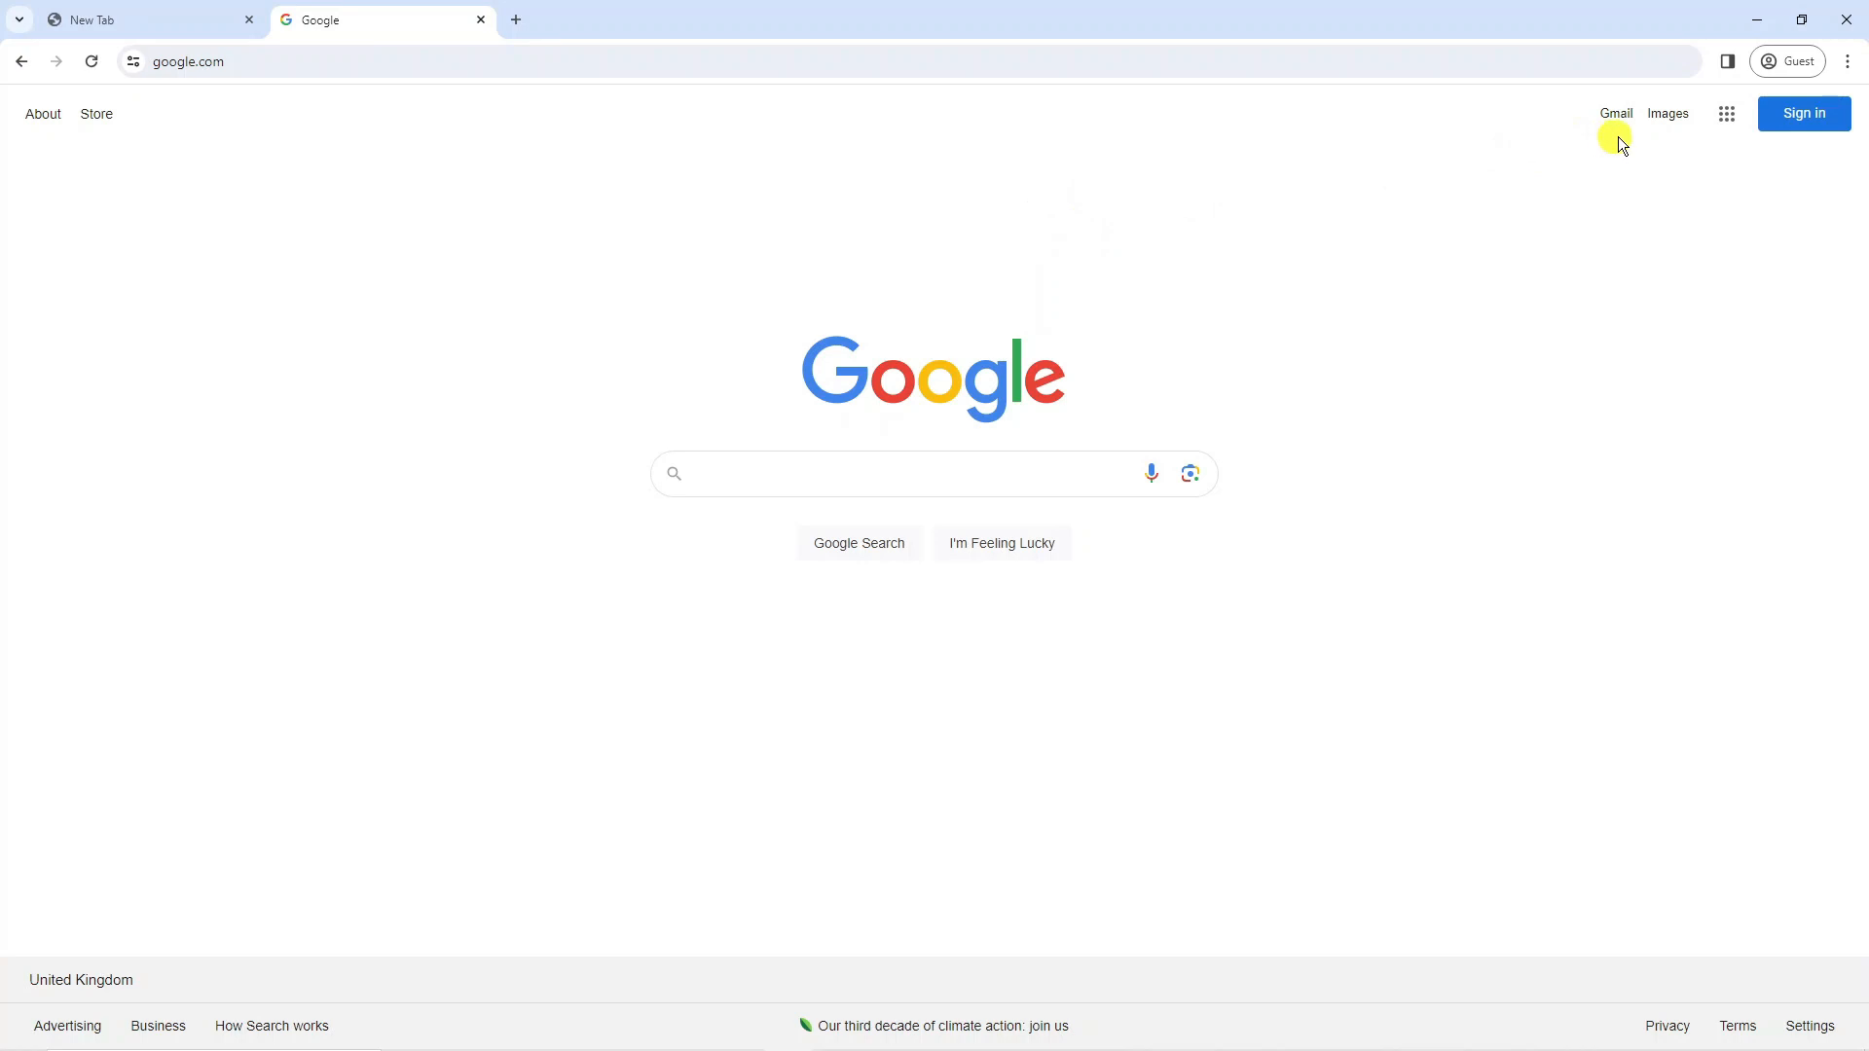
pyautogui.click(1846, 61)
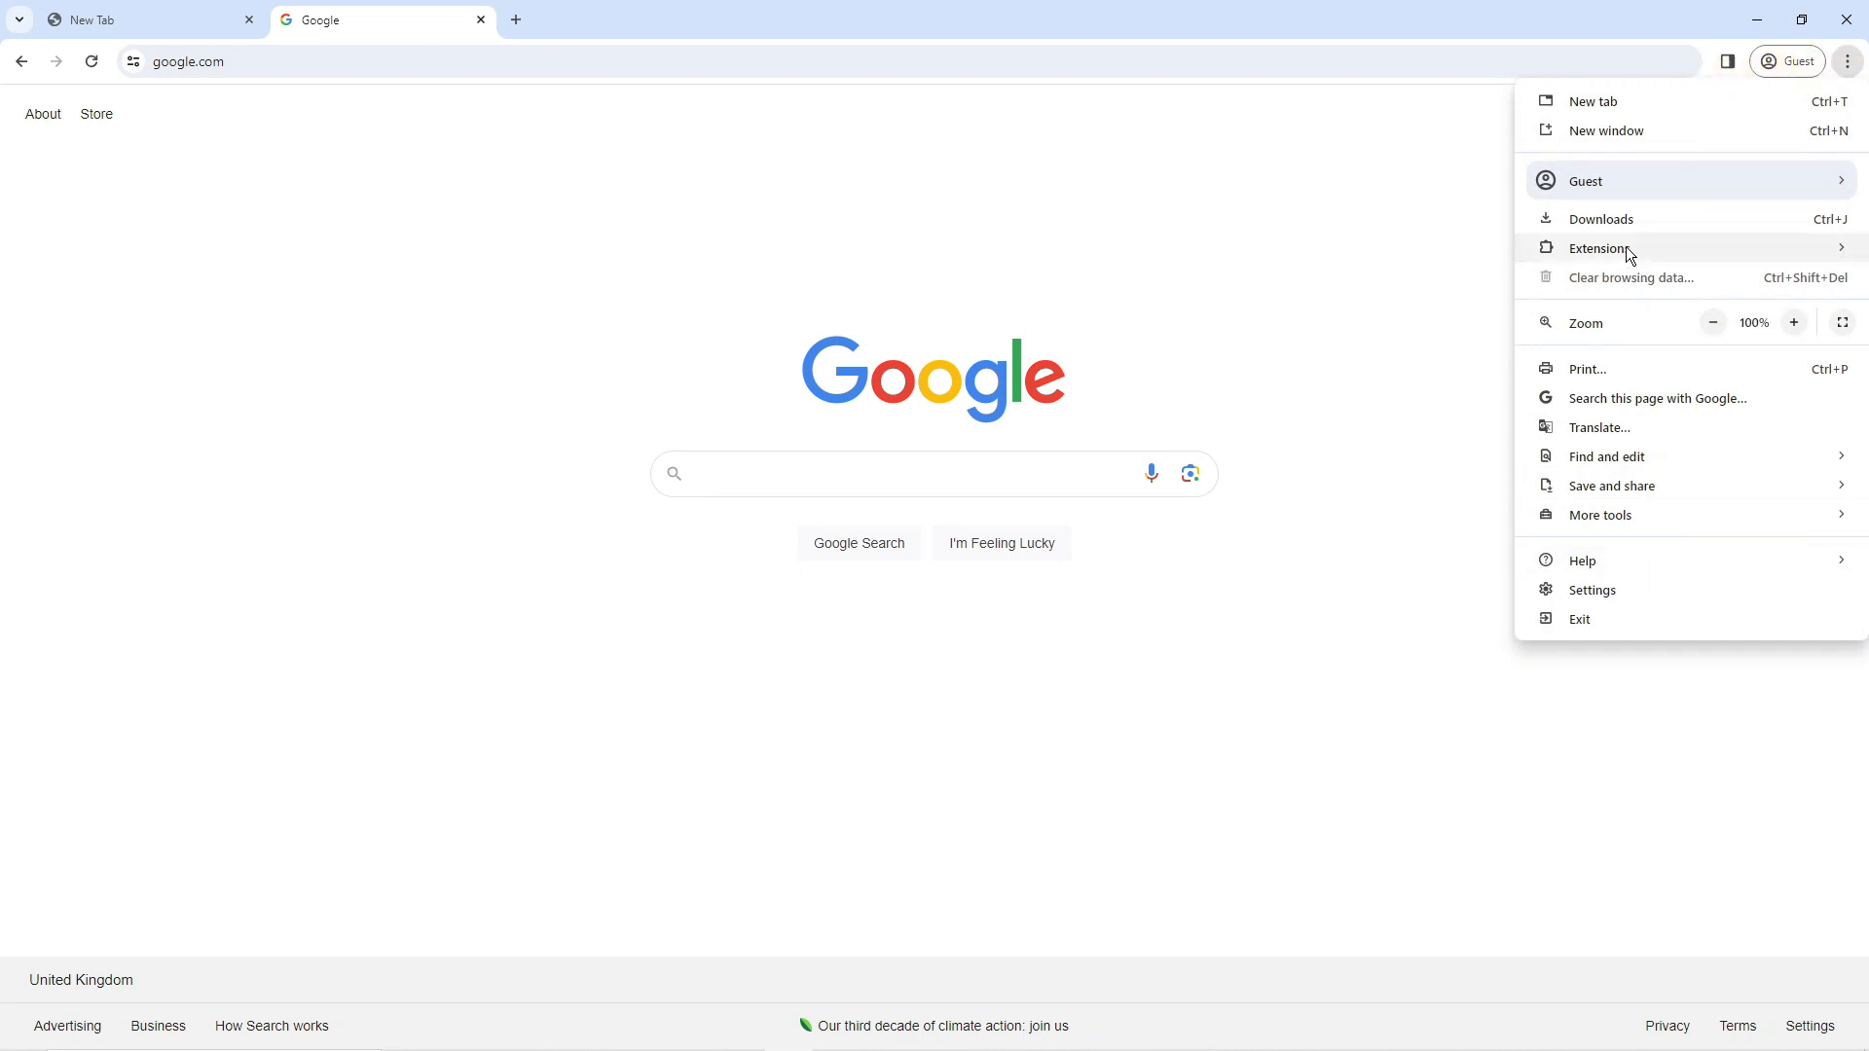
pyautogui.moveTo(1657, 179)
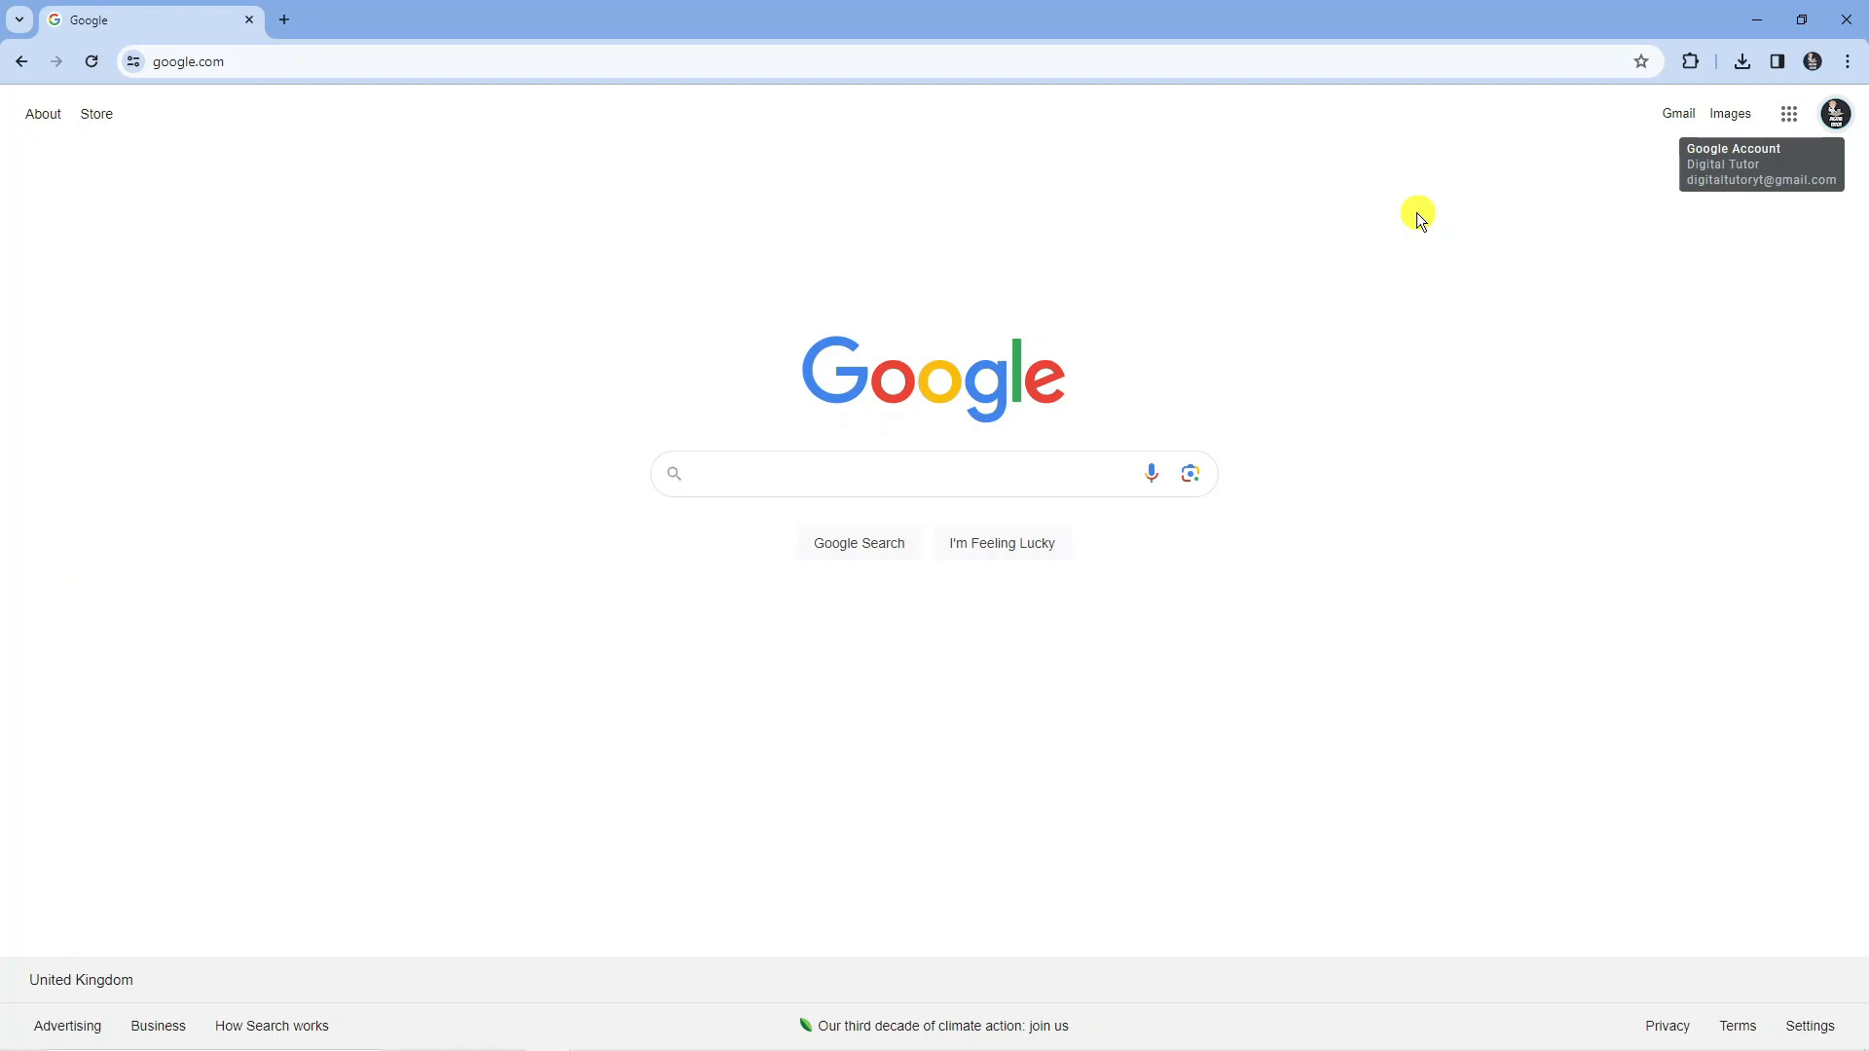
pyautogui.moveTo(1803, 113)
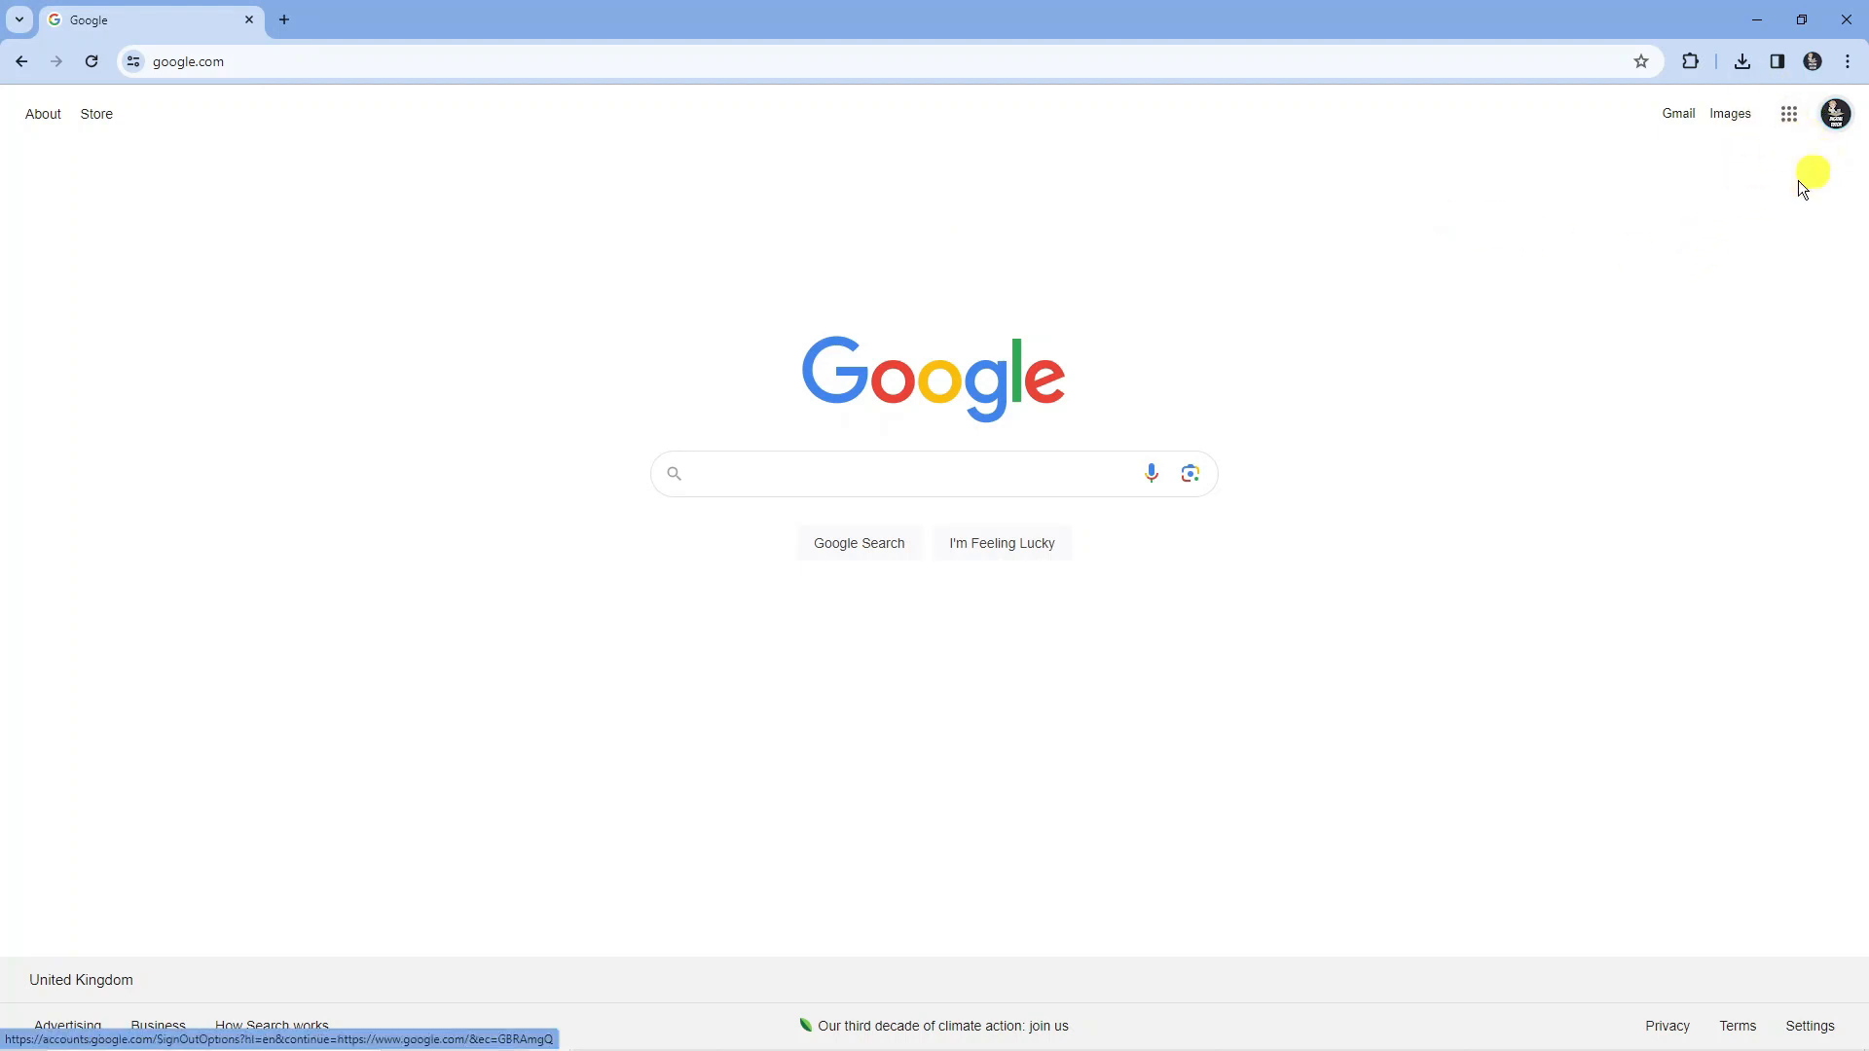
pyautogui.moveTo(1682, 162)
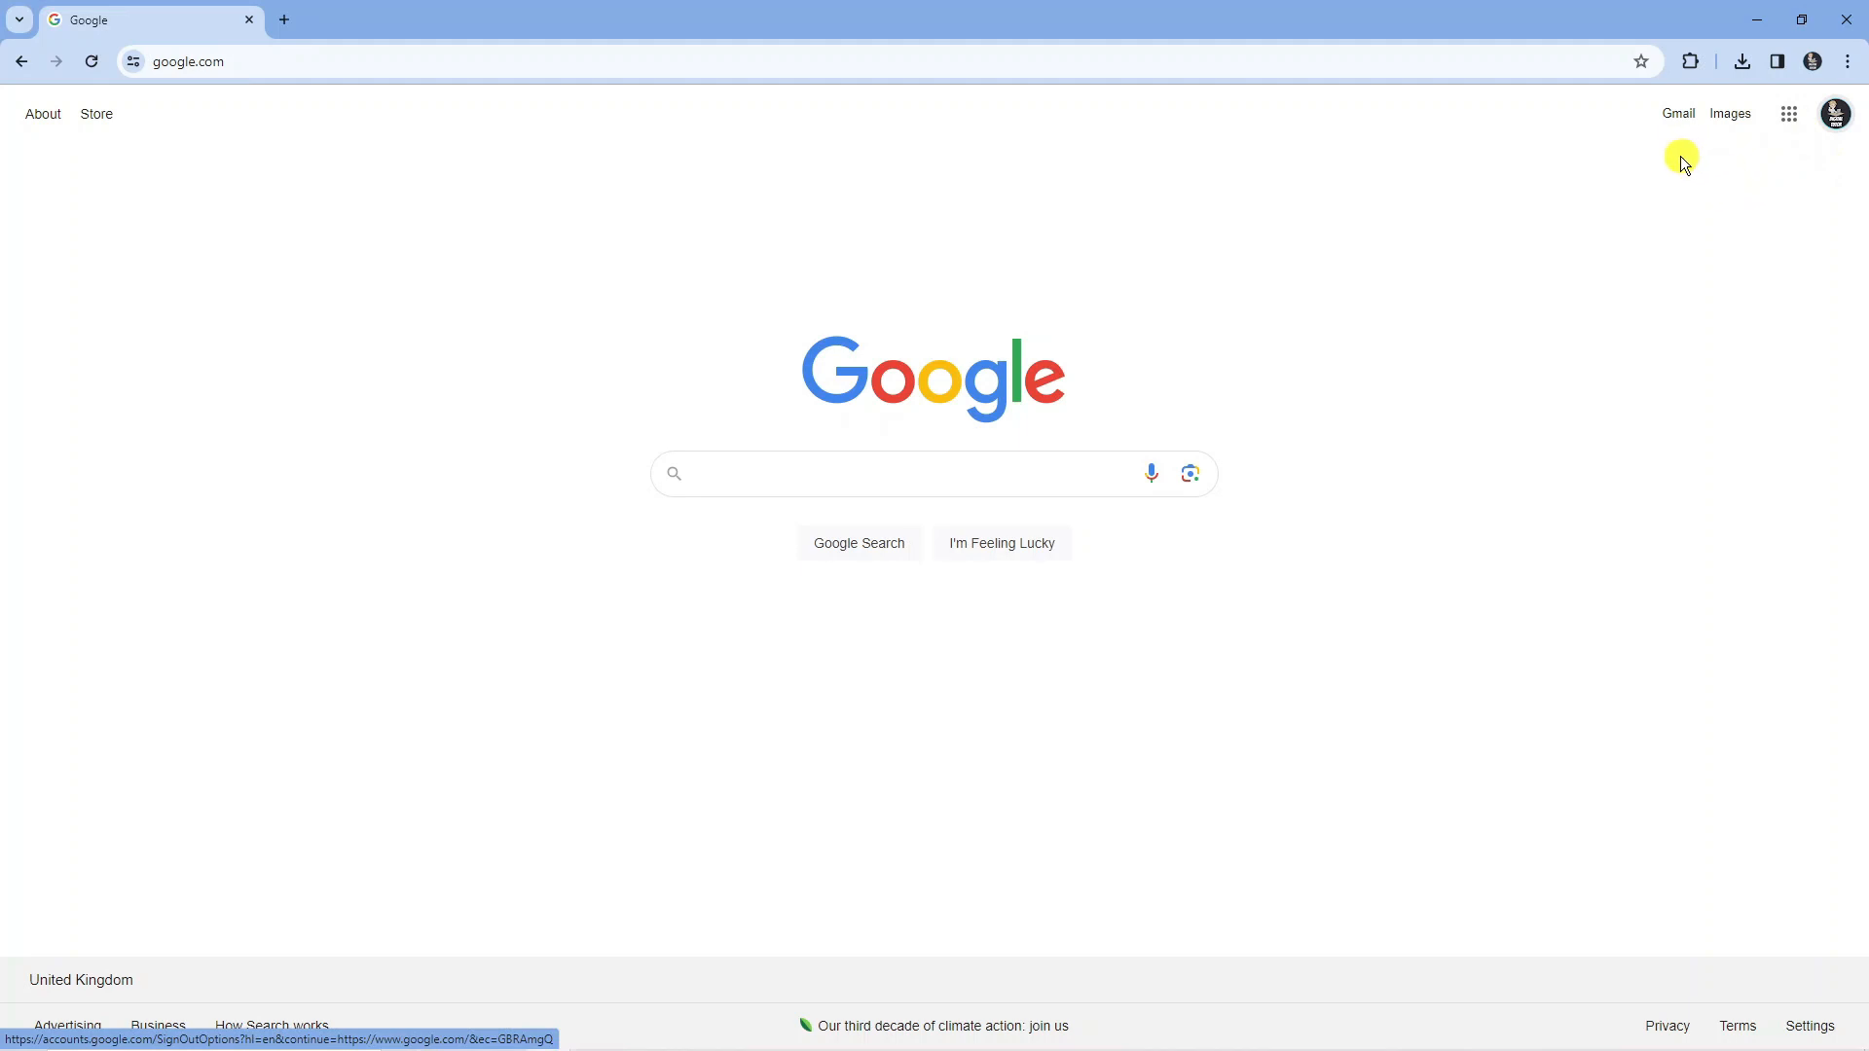
pyautogui.moveTo(1672, 167)
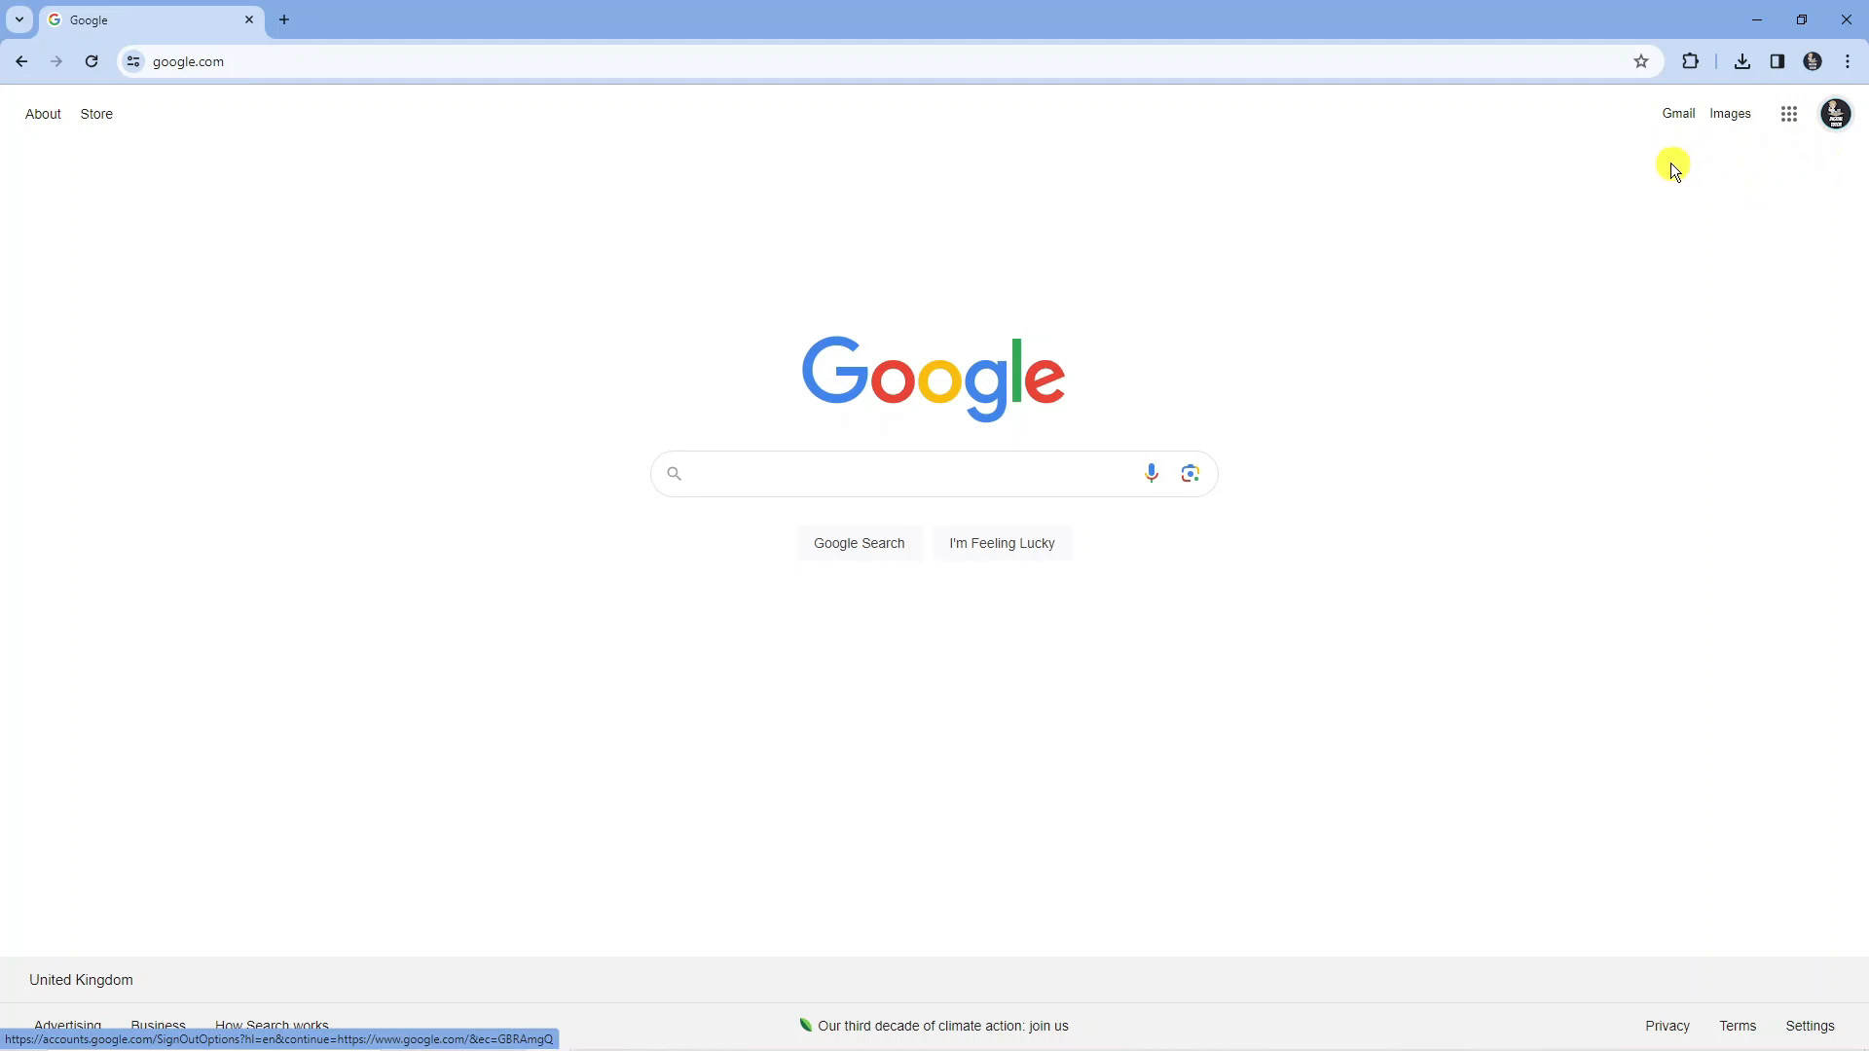